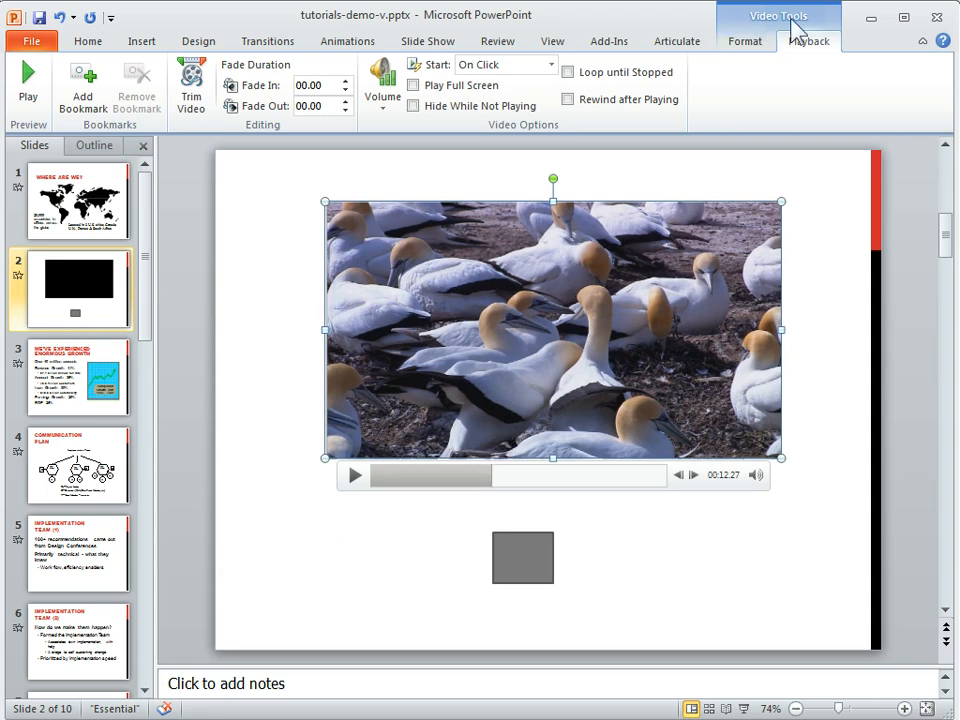
{"action": "mouse_move", "coordinate": [808, 68]}
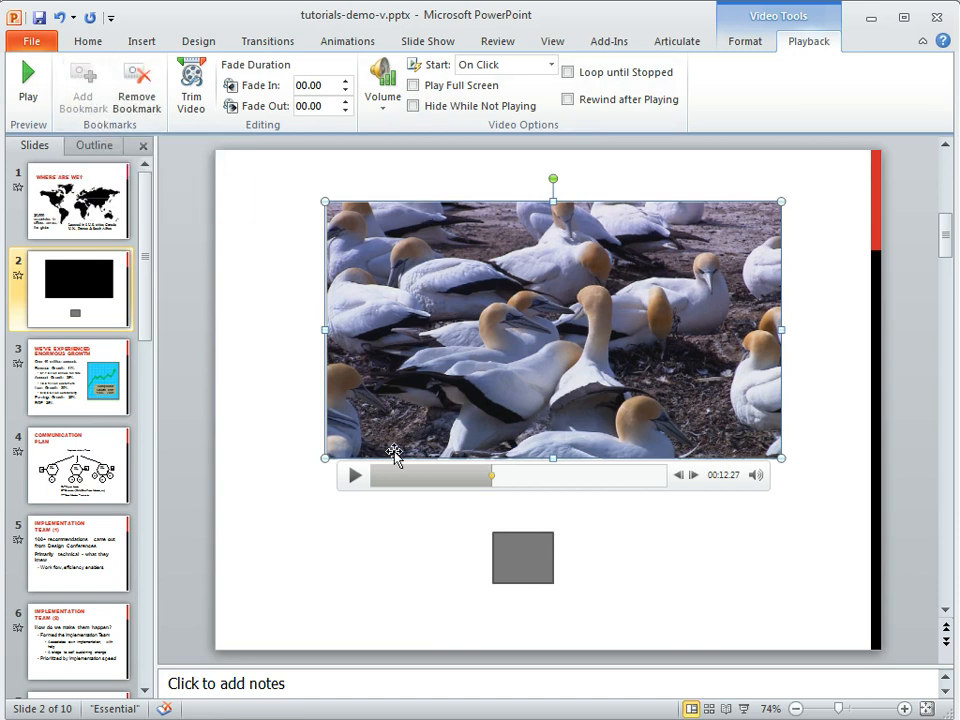
{"action": "mouse_move", "coordinate": [504, 510]}
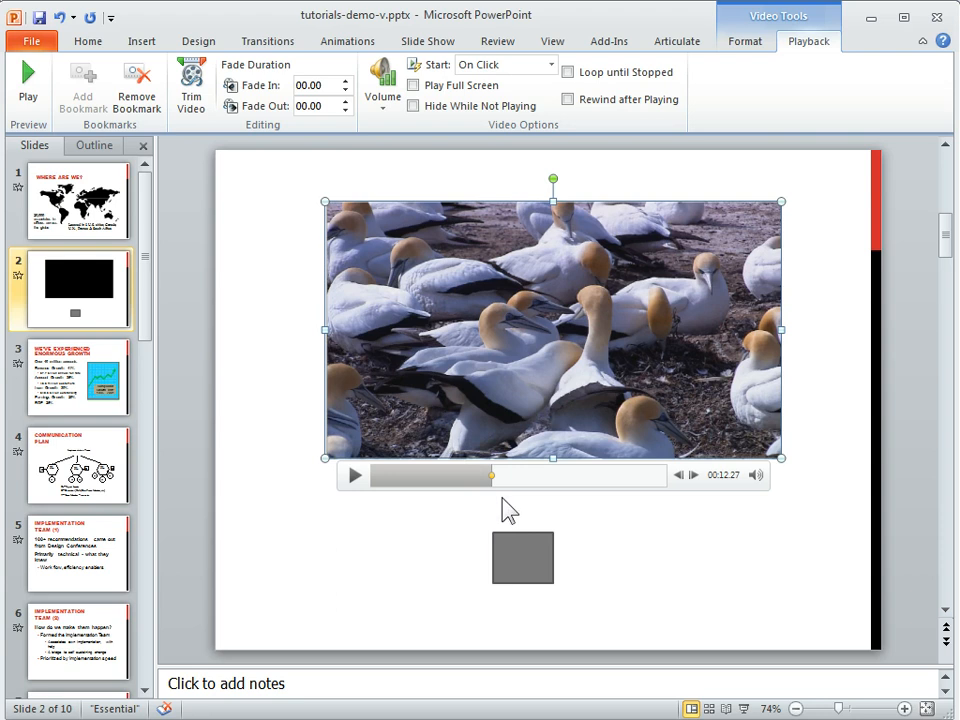
{"action": "mouse_move", "coordinate": [492, 486]}
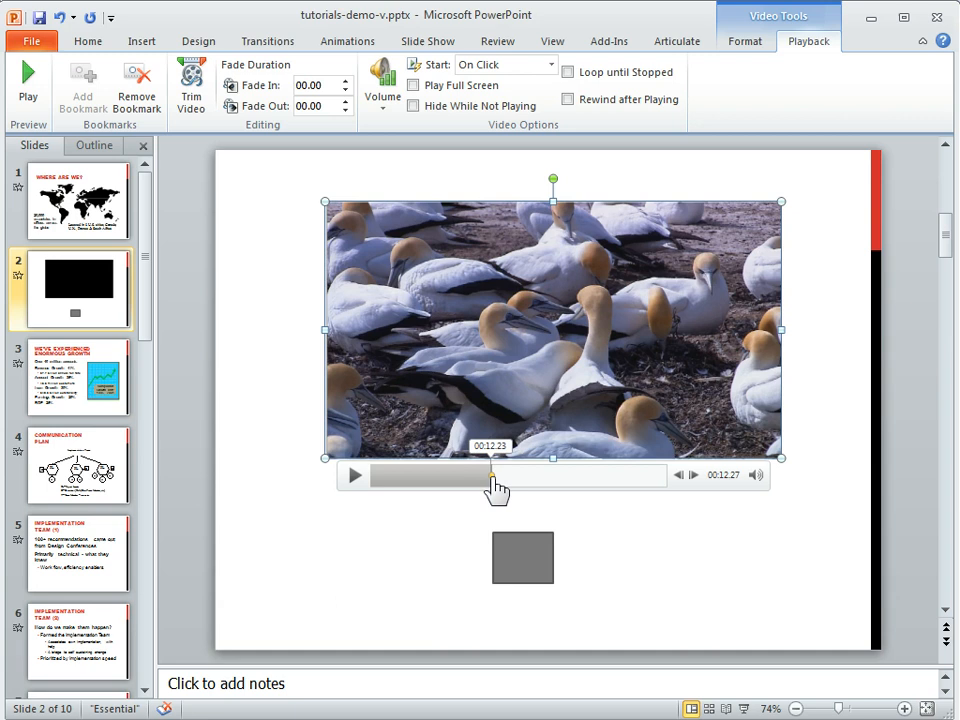
{"action": "mouse_move", "coordinate": [492, 476]}
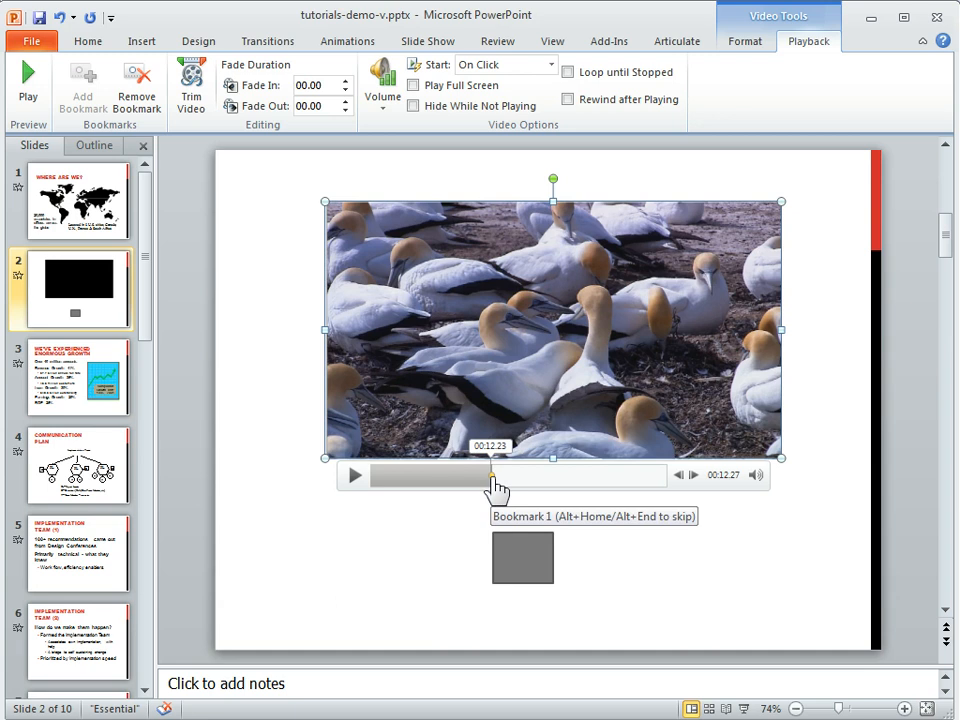
{"action": "mouse_move", "coordinate": [500, 512]}
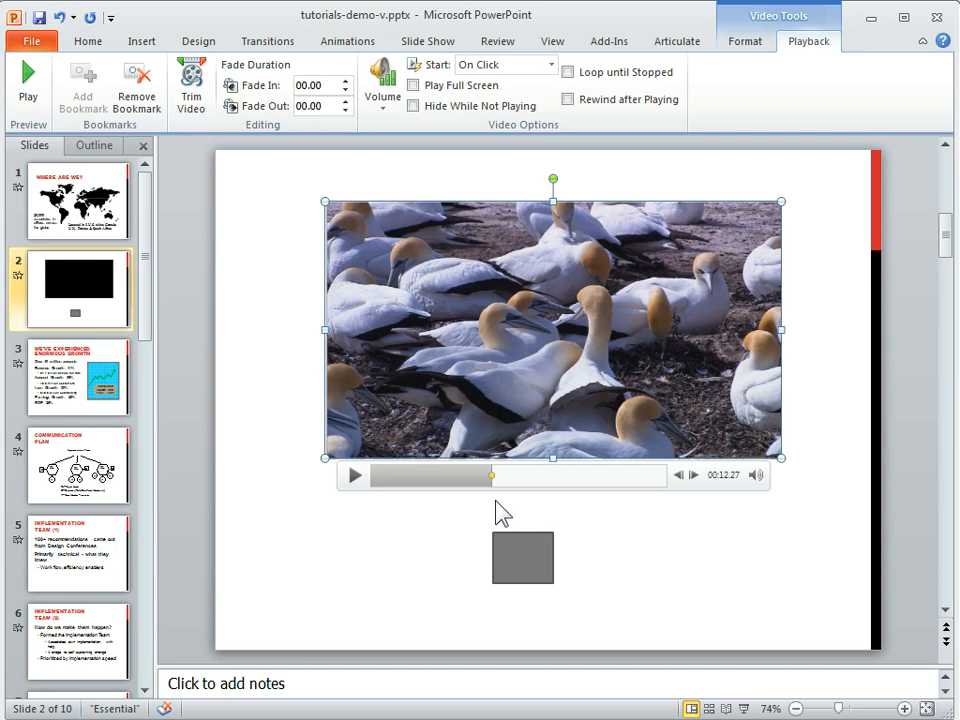
- Select the grey square below the video and show its Animations settings
{"action": "left_click", "coordinate": [524, 550]}
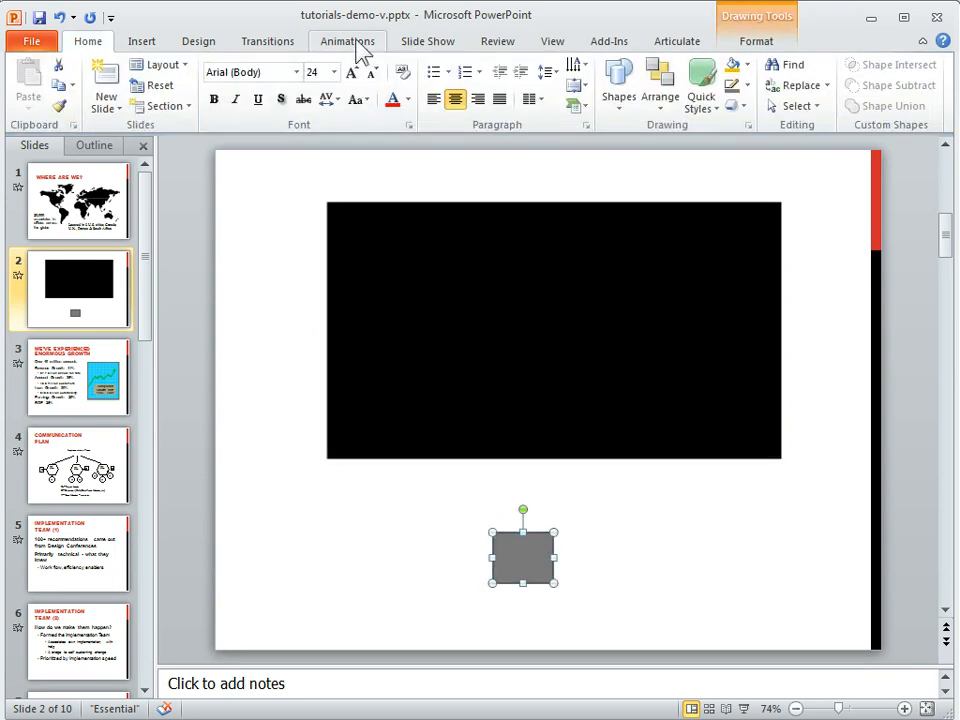
{"action": "left_click", "coordinate": [348, 40]}
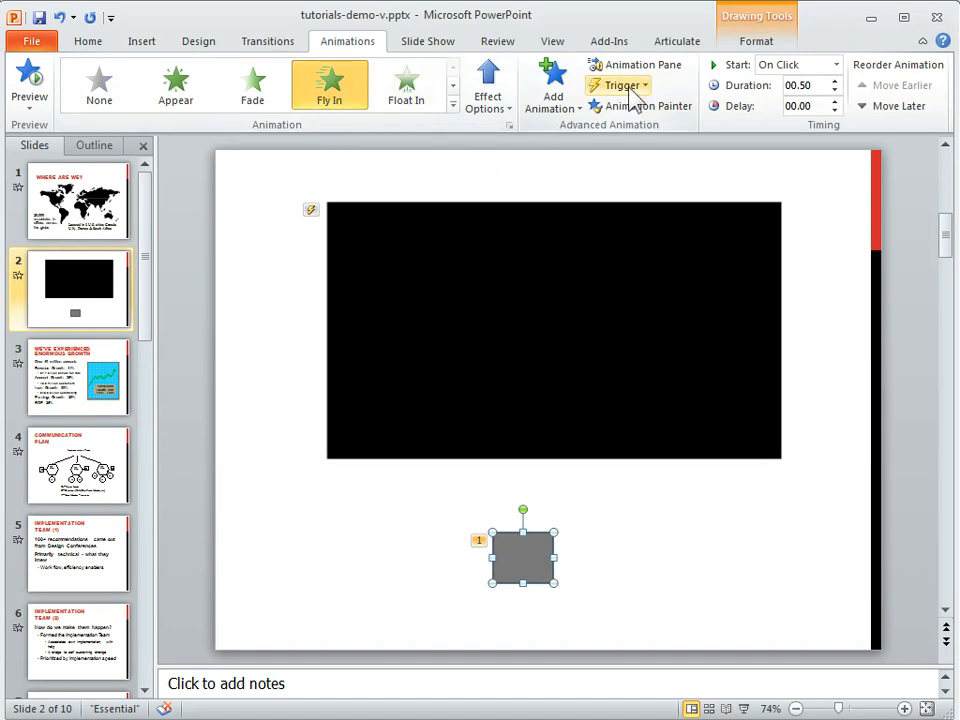
- Set the square's fly-in trigger to On Bookmark 1 of Wildlife.wmv
{"action": "left_click", "coordinate": [618, 84]}
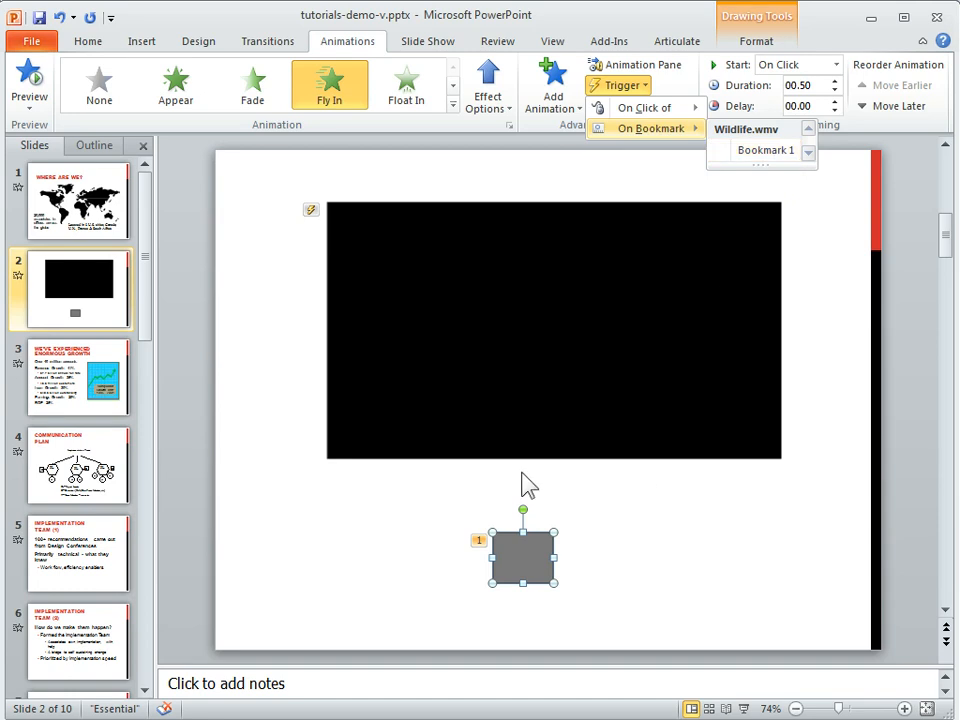
{"action": "mouse_move", "coordinate": [712, 548]}
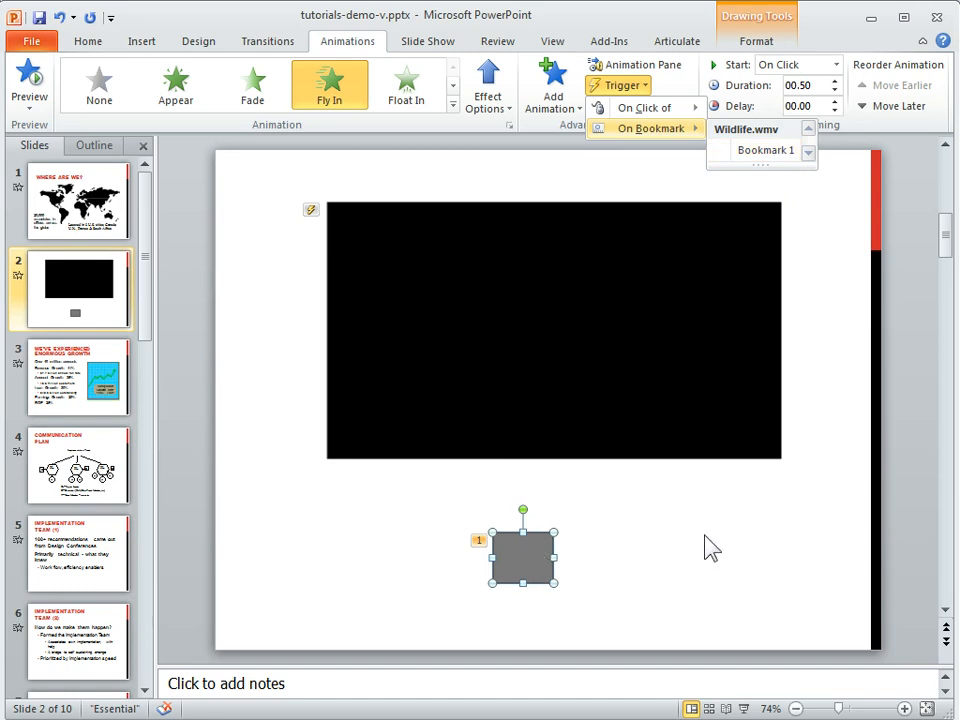
{"action": "left_click", "coordinate": [552, 330]}
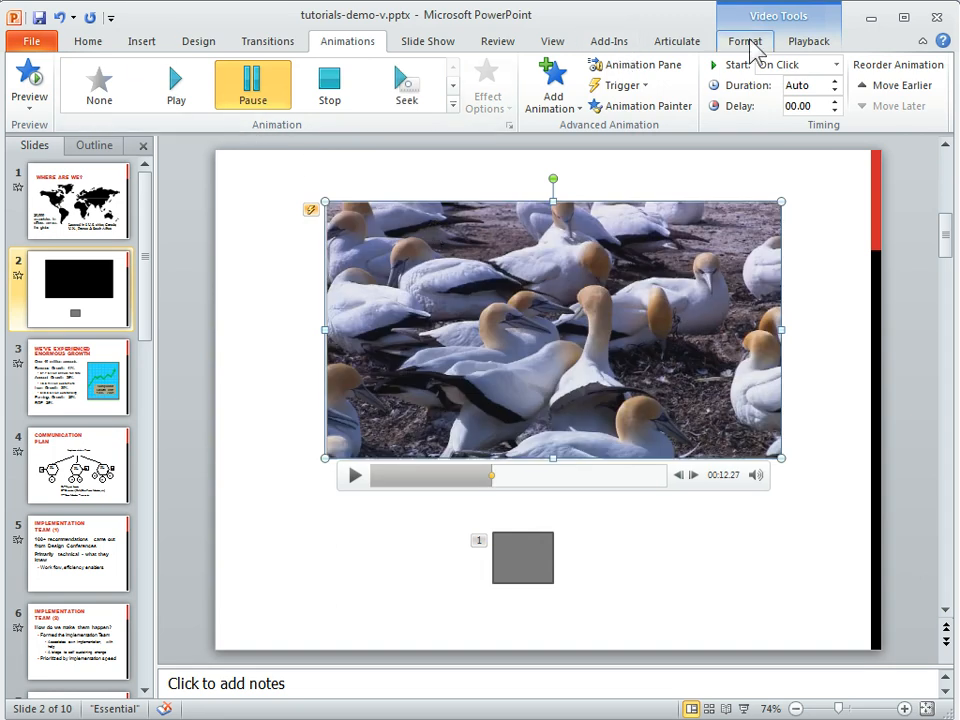
- Select the wildlife video and show its Playback settings with bookmark options
{"action": "left_click", "coordinate": [808, 40]}
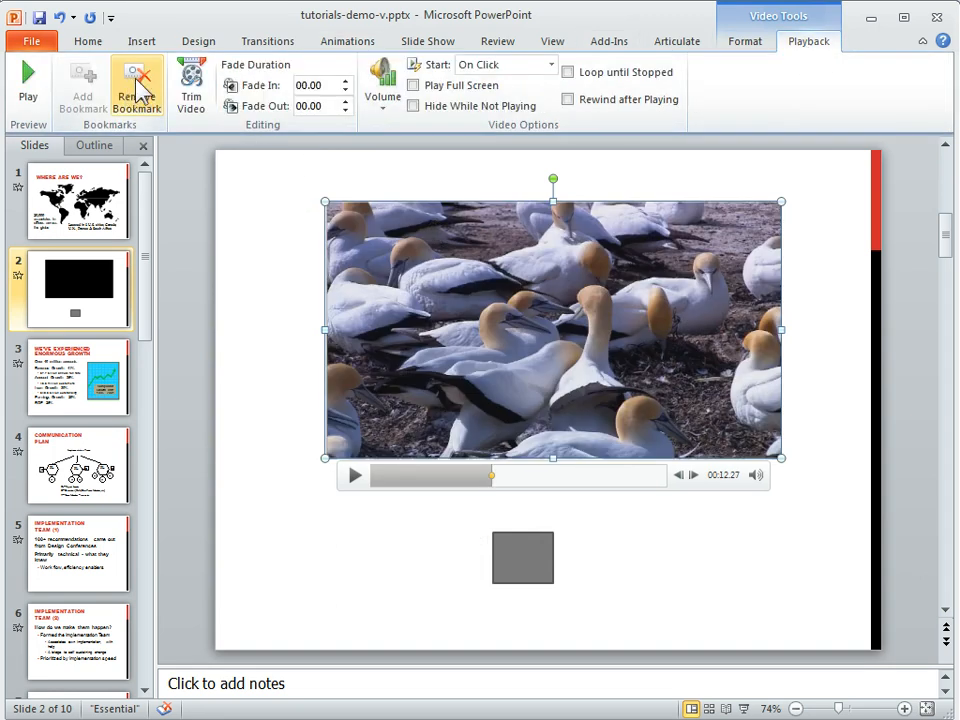